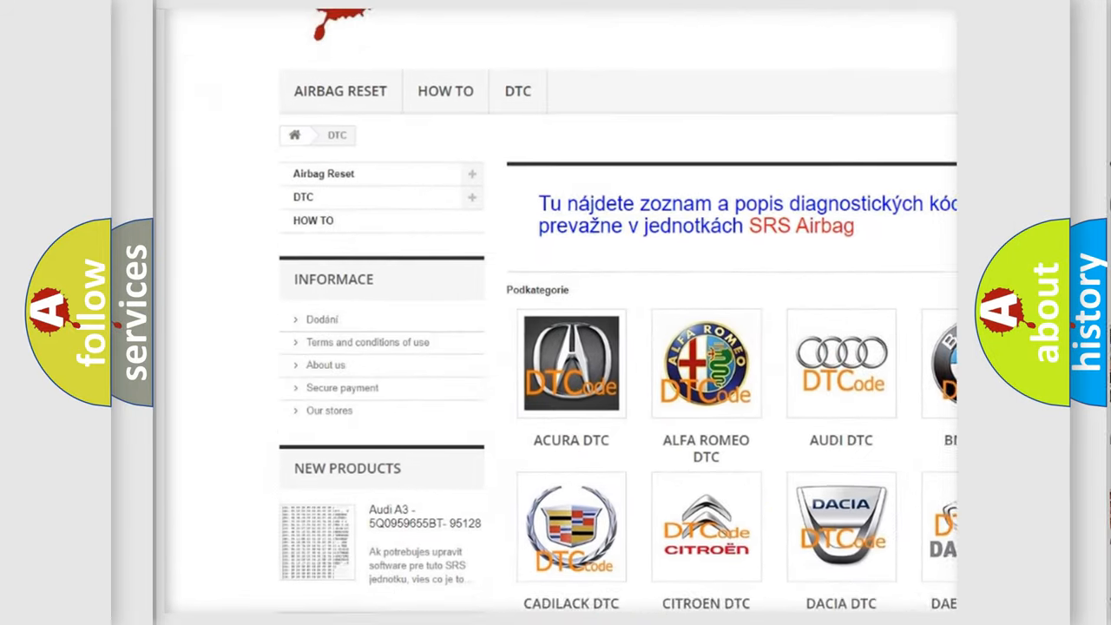
# - Scroll the airbagreset.sk DTC page down past the brand logos to the code number list
pyautogui.scroll(-3)
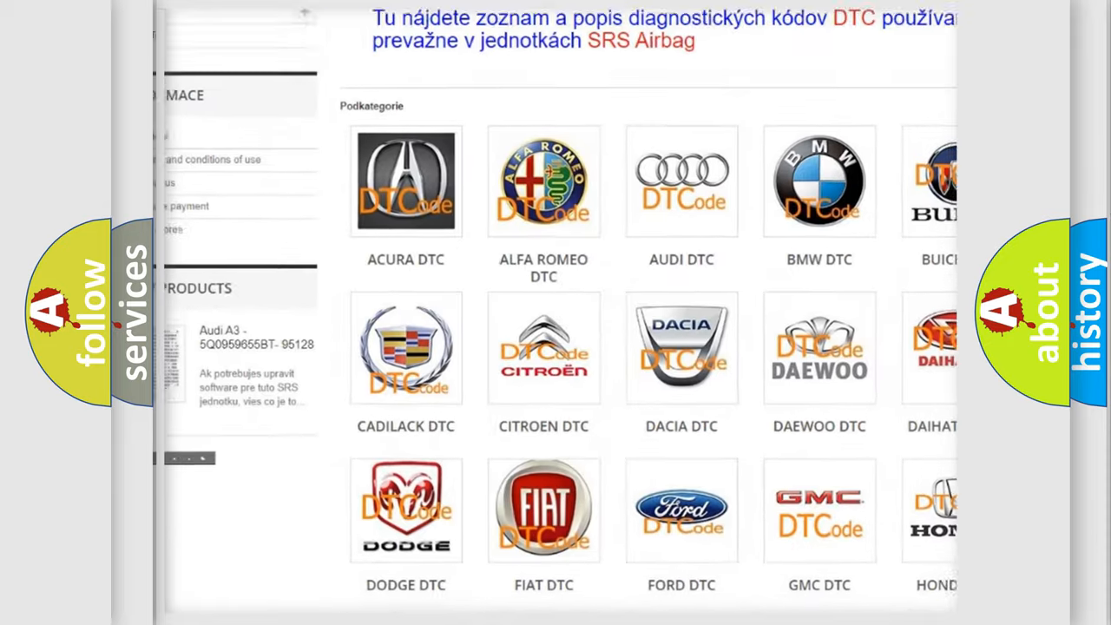
pyautogui.scroll(-3)
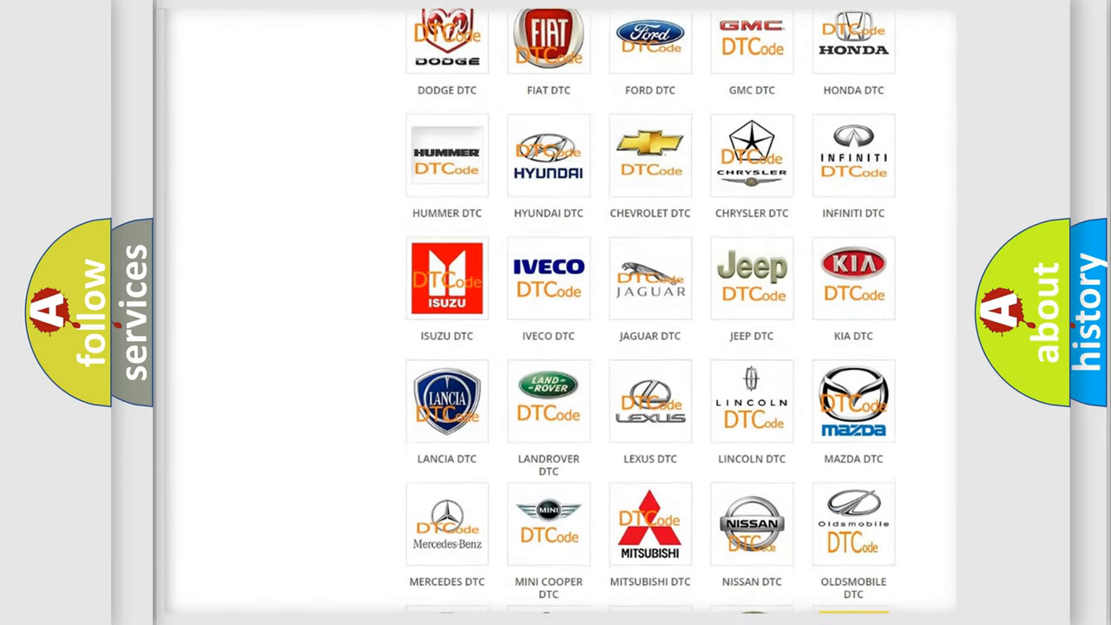
pyautogui.scroll(-3)
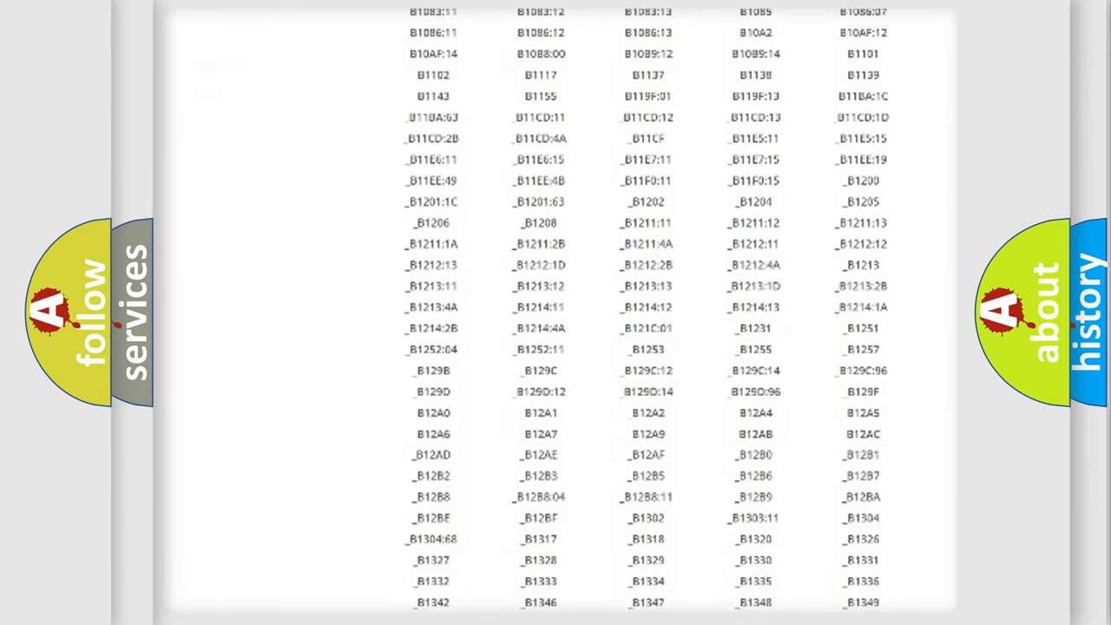
pyautogui.scroll(-3)
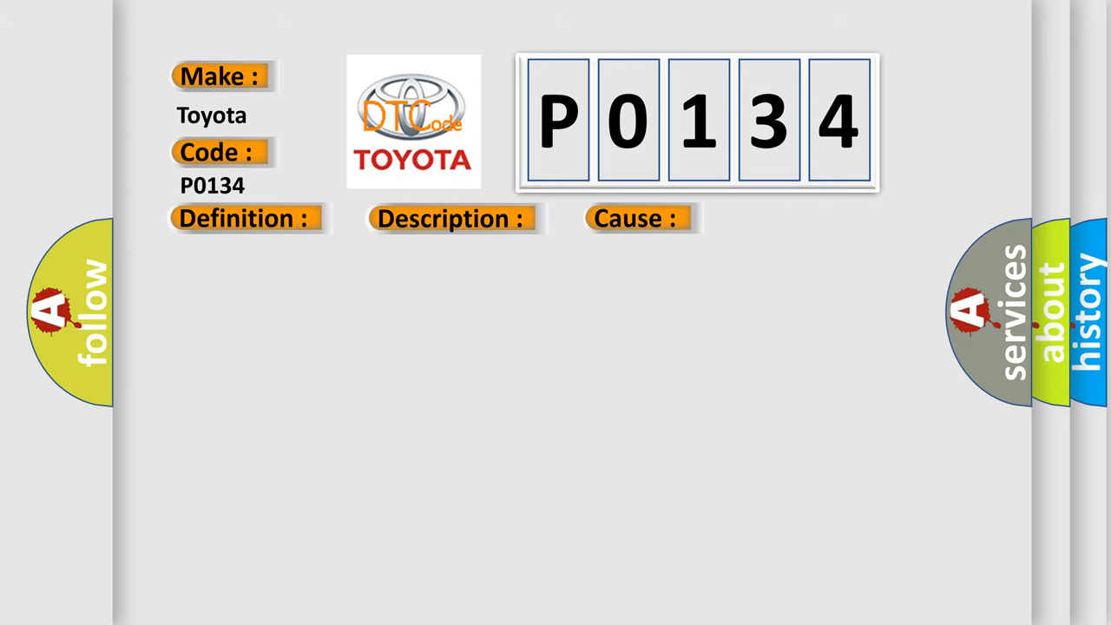
# - Reveal the P0134 definition text about the transfer case shift control module and wheel slip
pyautogui.click(243, 219)
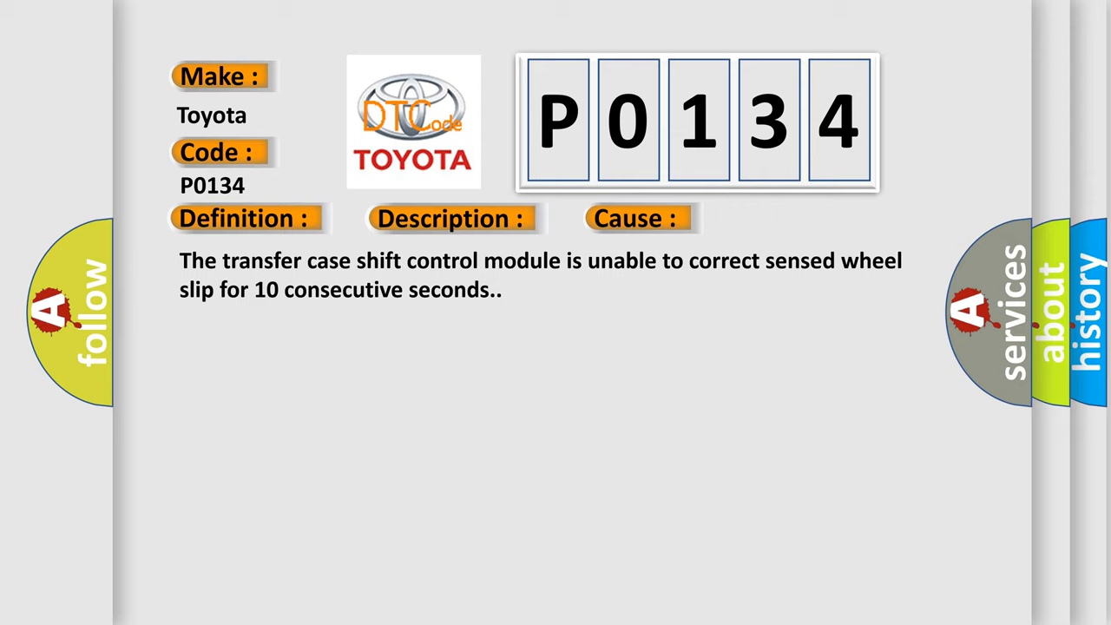